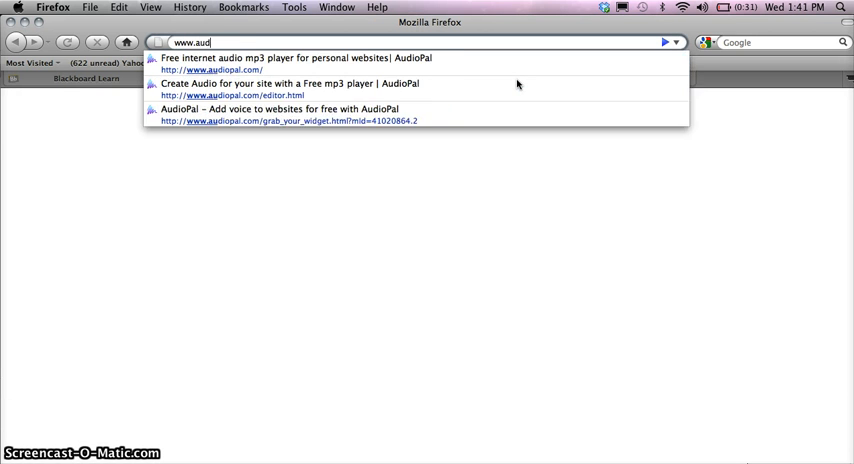
pyautogui.write('o')
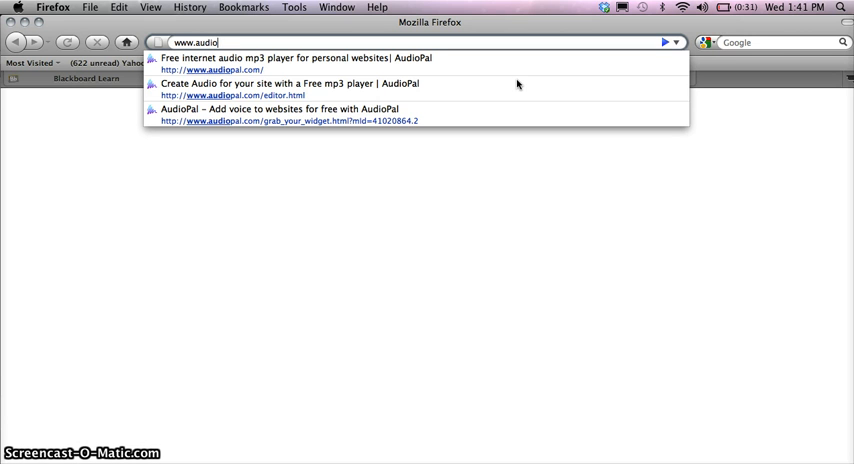
pyautogui.write('p')
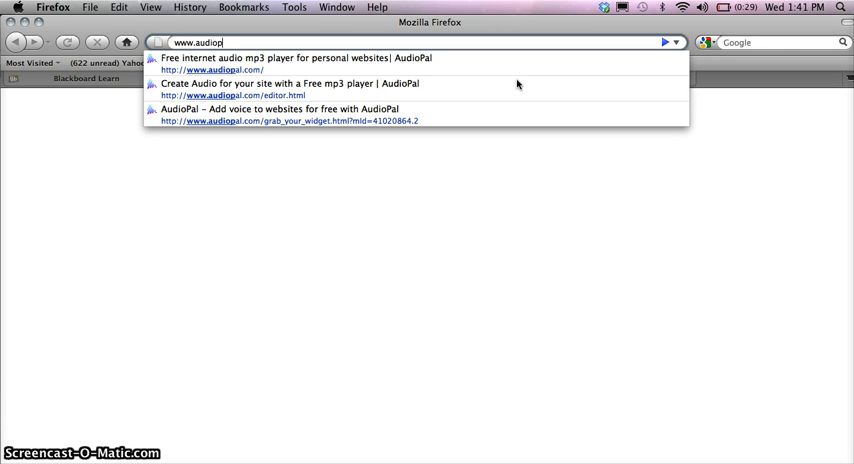
pyautogui.click(295, 58)
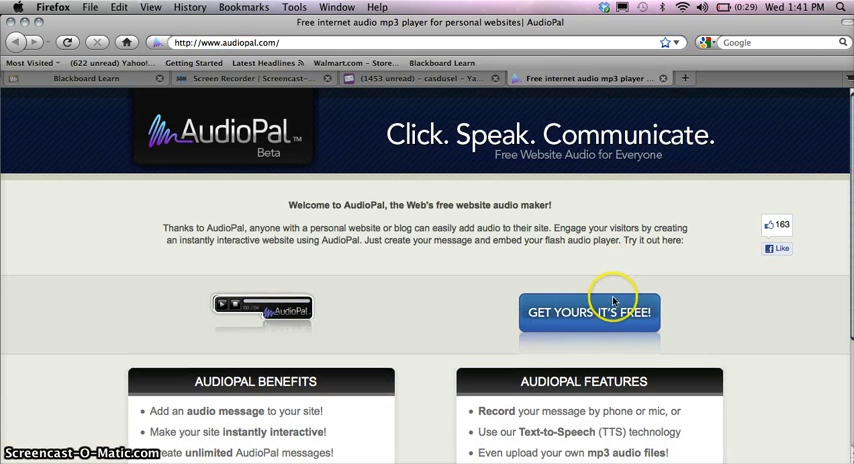
# Step: Start a free AudioPal audio message from the Get Yours It's Free button
pyautogui.click(589, 312)
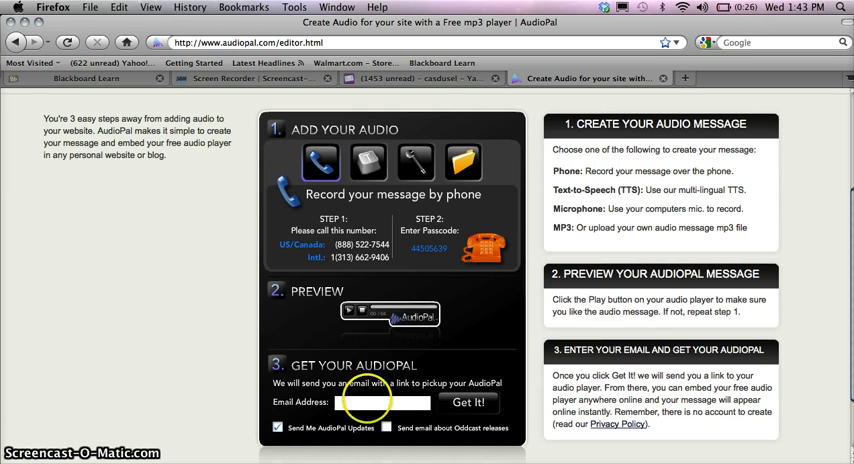
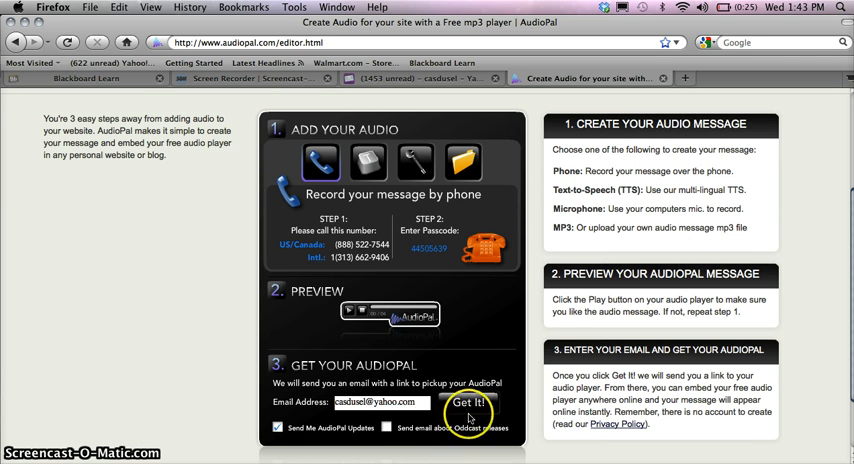
# Step: Enter an email address in step 3 and submit it with Get It!
pyautogui.click(469, 403)
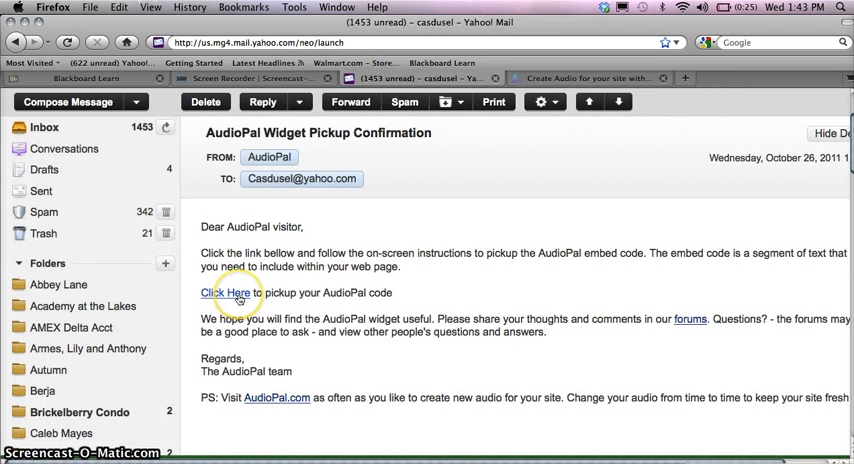
# Step: Follow the Click Here pickup link in the AudioPal confirmation email
pyautogui.click(224, 292)
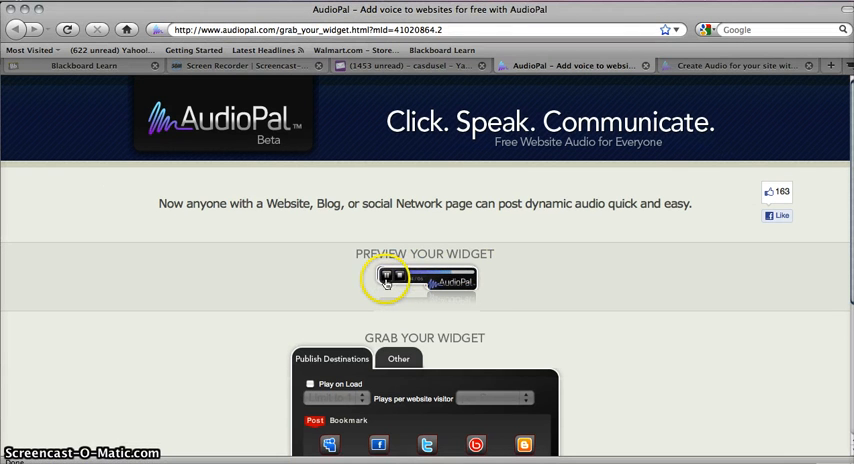
# Step: Play the widget preview, show the Grab Your Widget embed code, then switch to the VSA tab
pyautogui.click(386, 276)
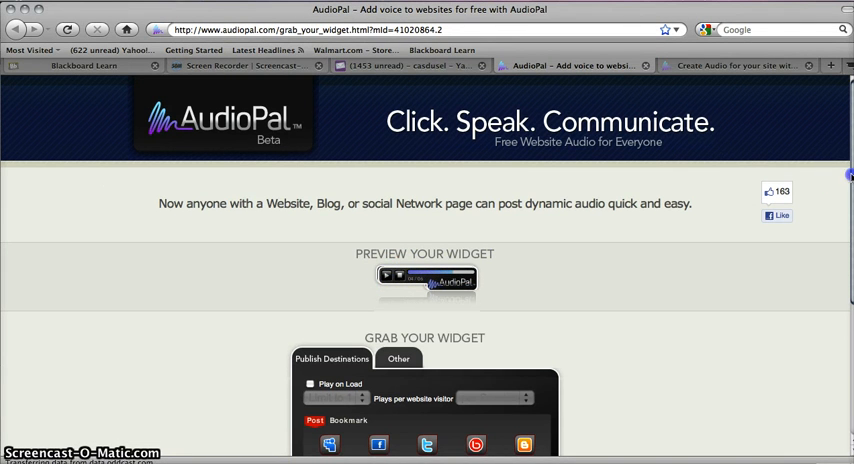
pyautogui.scroll(-3)
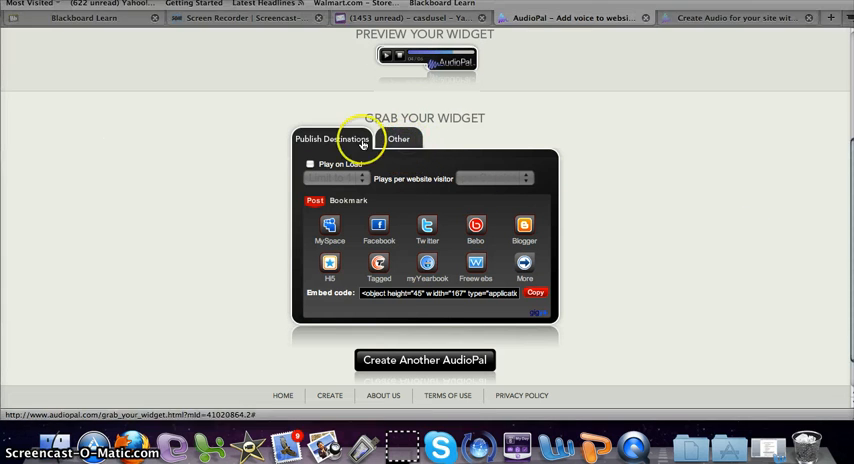
pyautogui.click(535, 292)
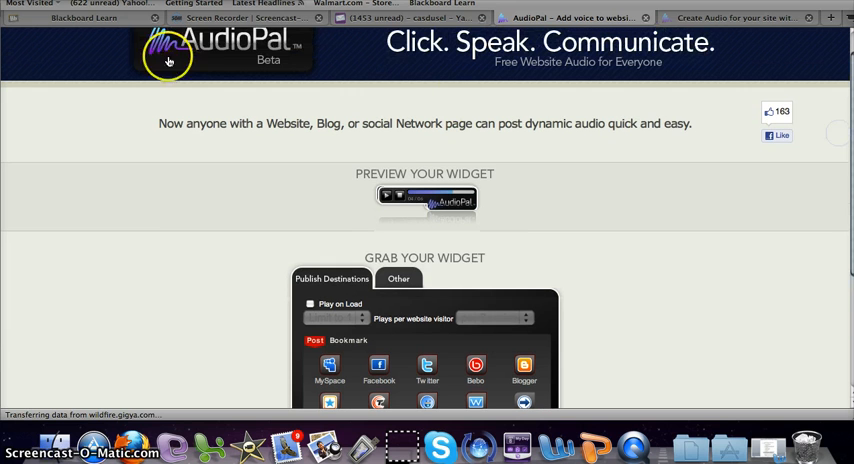
pyautogui.moveTo(648, 70)
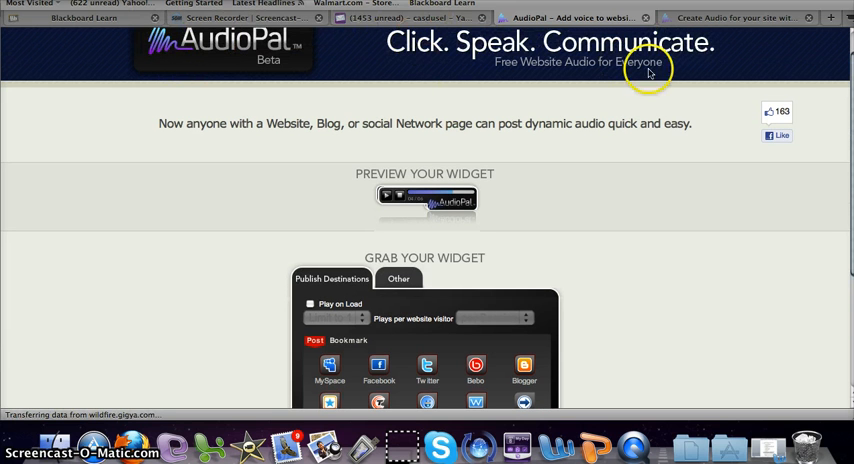
pyautogui.click(831, 17)
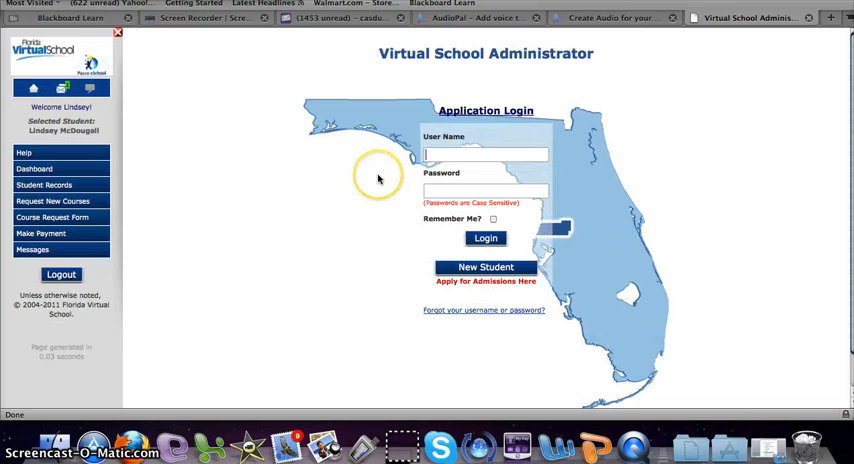
# Step: Open the VSA student dashboard and scroll to the Blackboard link
pyautogui.click(485, 238)
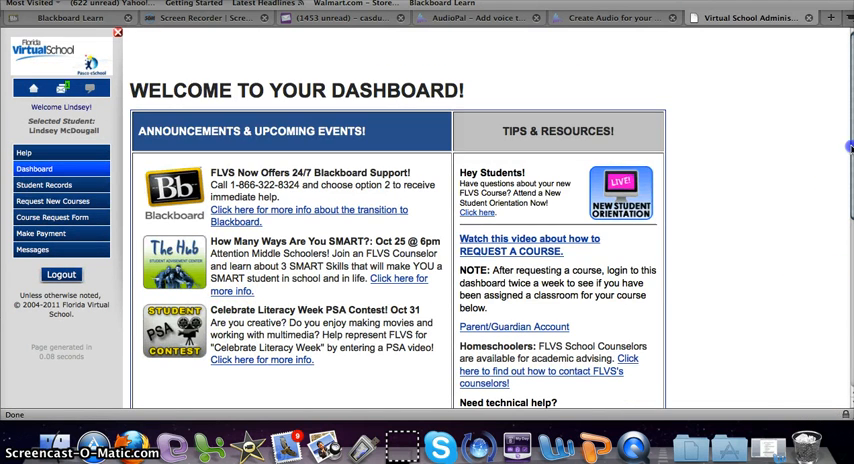
pyautogui.scroll(-3)
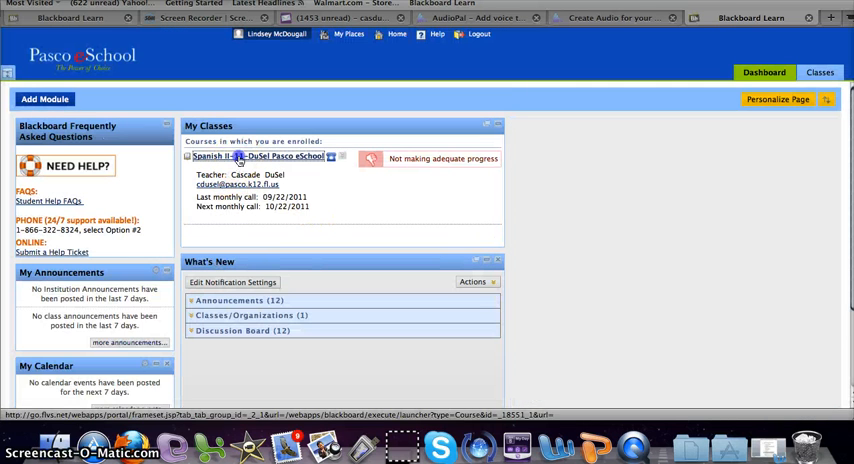
# Step: Open Spanish II, My Path, Module Two Assessments, and scroll to 02.06 Voice Activity
pyautogui.click(252, 156)
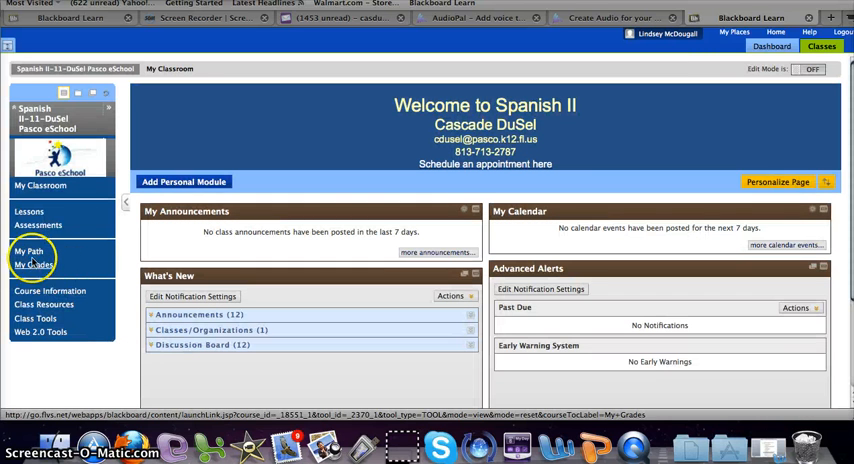
pyautogui.click(28, 251)
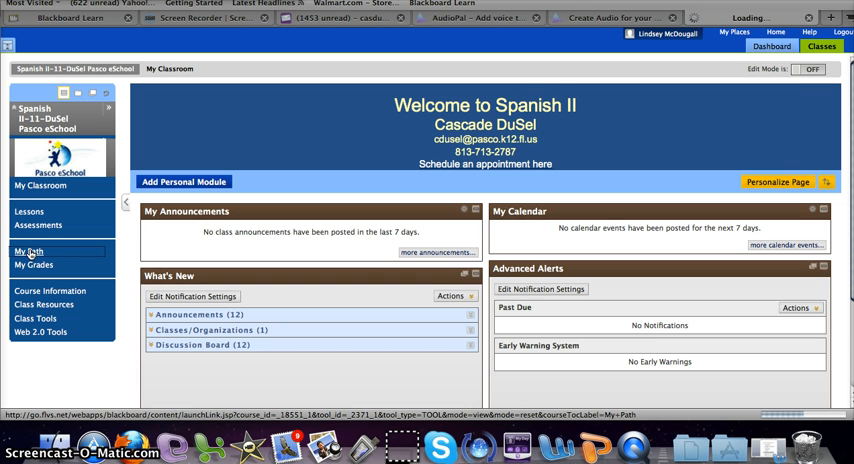
pyautogui.click(28, 251)
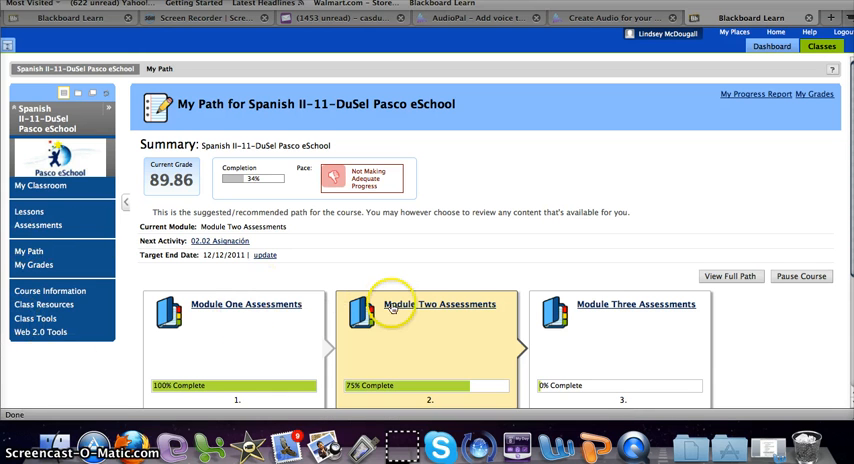
pyautogui.click(439, 304)
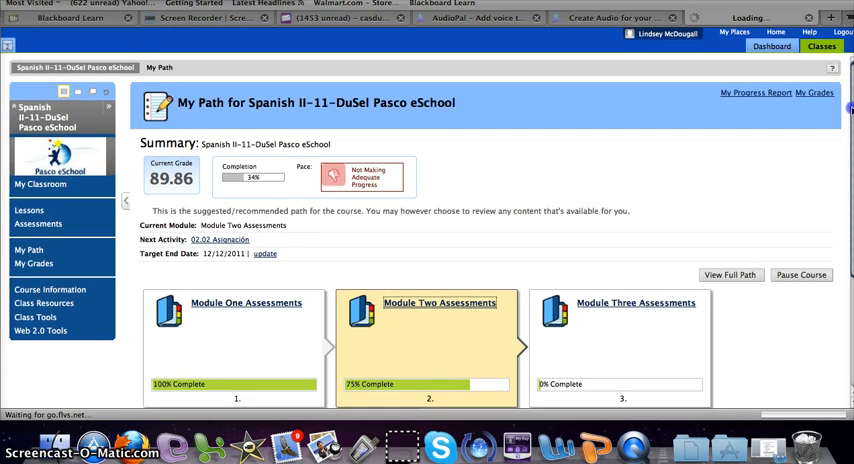
pyautogui.scroll(-3)
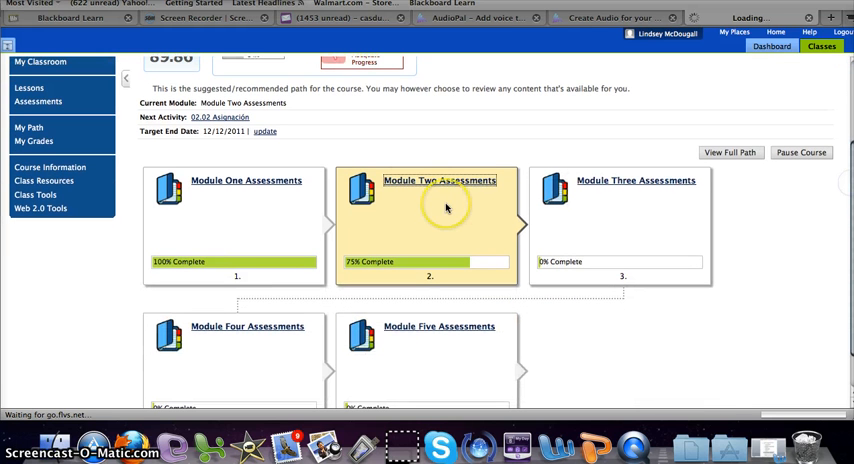
pyautogui.moveTo(840, 180)
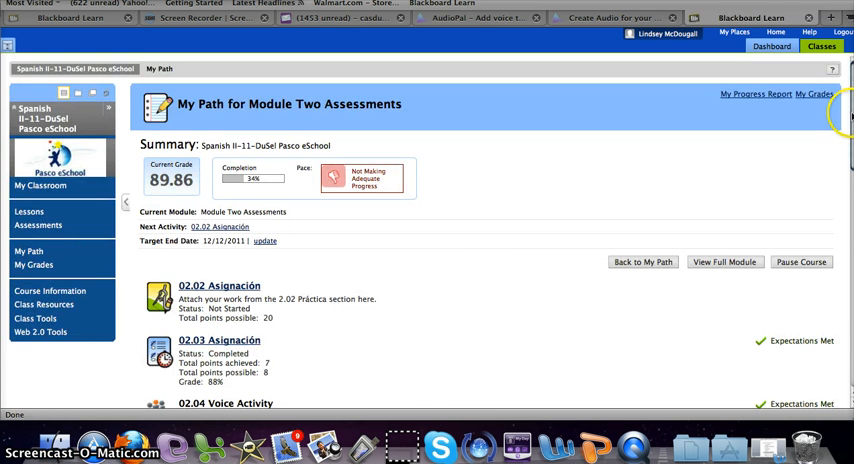
pyautogui.scroll(-3)
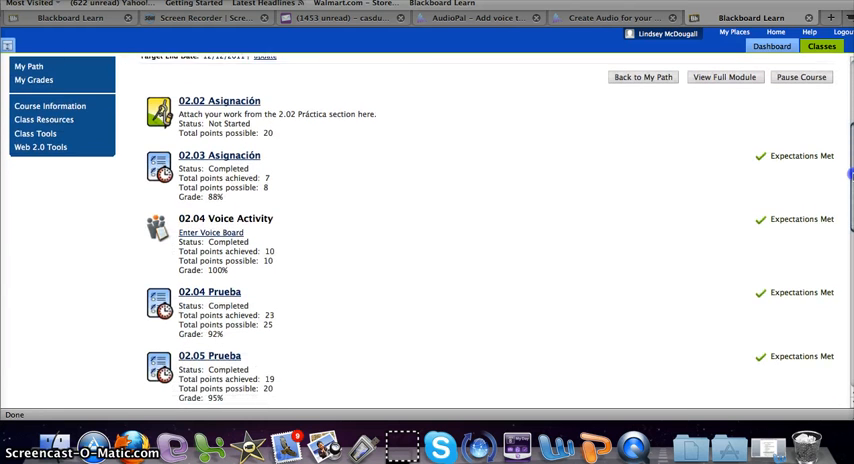
pyautogui.scroll(-3)
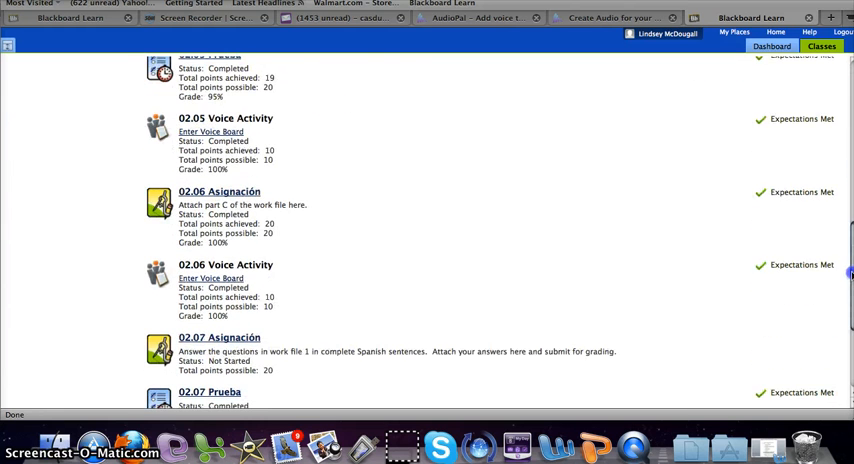
pyautogui.scroll(-3)
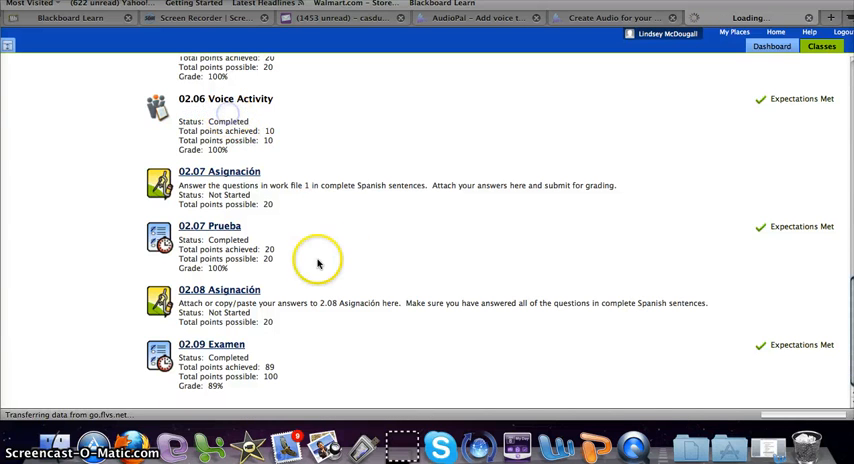
# Step: Enter the 02.06 Voice Activity board and open the spanishii_0206.mp3 post
pyautogui.click(224, 98)
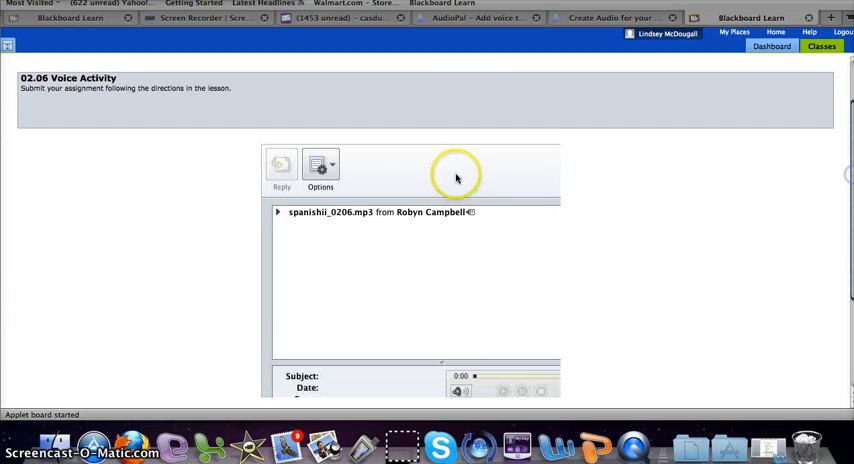
pyautogui.moveTo(384, 217)
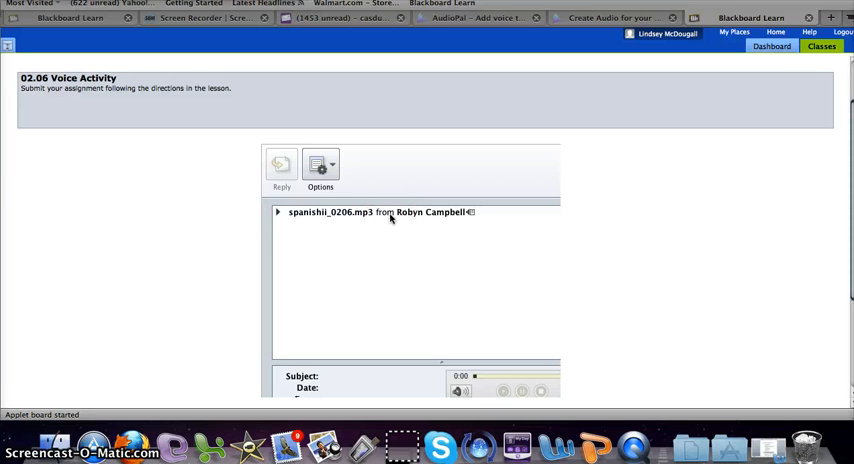
pyautogui.click(378, 212)
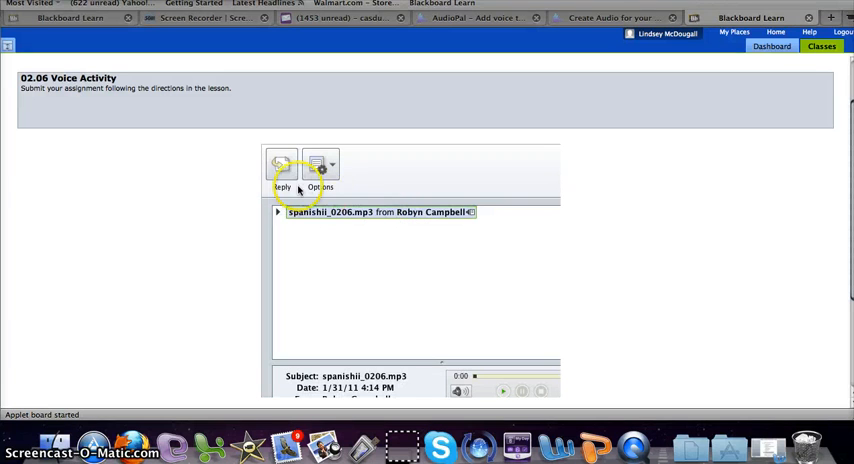
# Step: Reply to spanishii_0206.mp3 with the pasted AudioPal embed code and post it
pyautogui.click(281, 165)
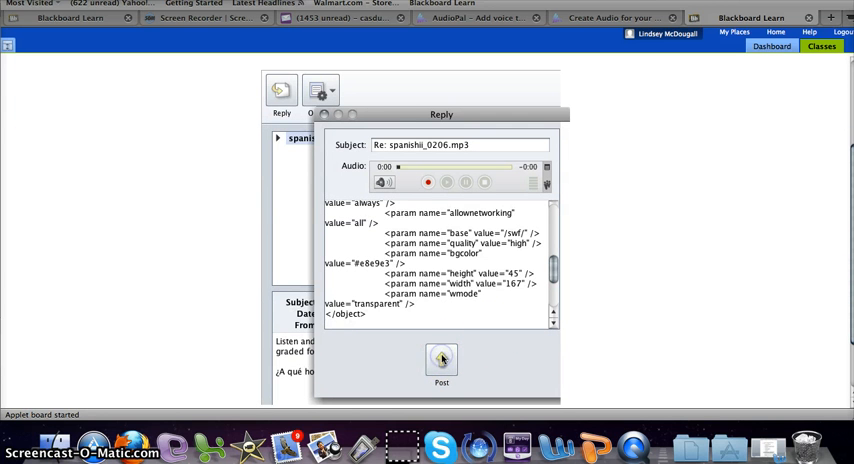
pyautogui.click(441, 361)
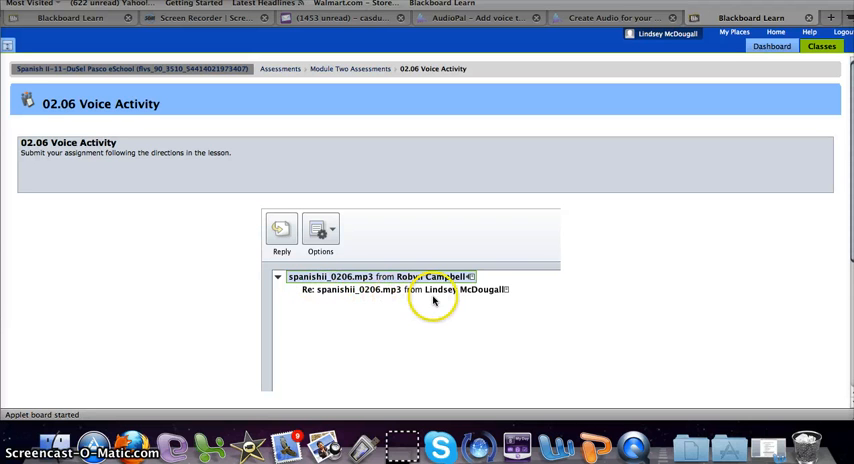
pyautogui.moveTo(788, 239)
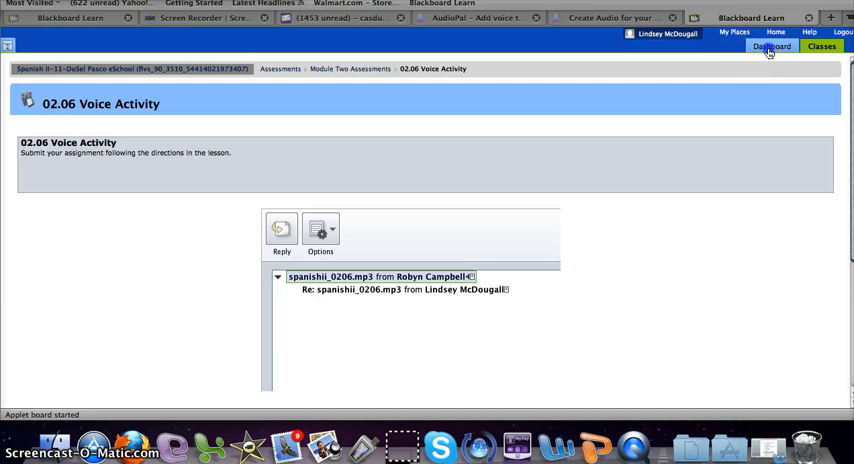
# Step: Return to the Blackboard Learn dashboard after confirming the reply is listed
pyautogui.click(770, 47)
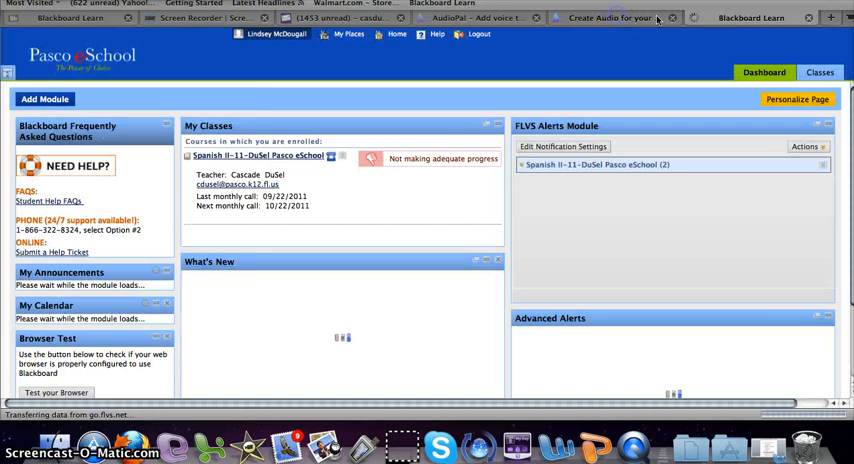